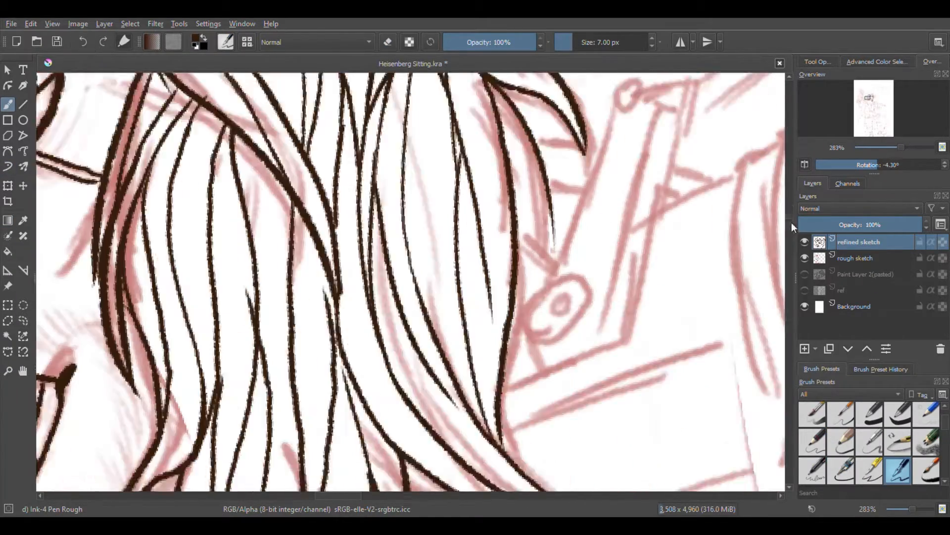
Step: Ink the jacket, belt buckle and hand with the Ink-4 Pen Rough brush; add a beard layer in Group 1
click(805, 348)
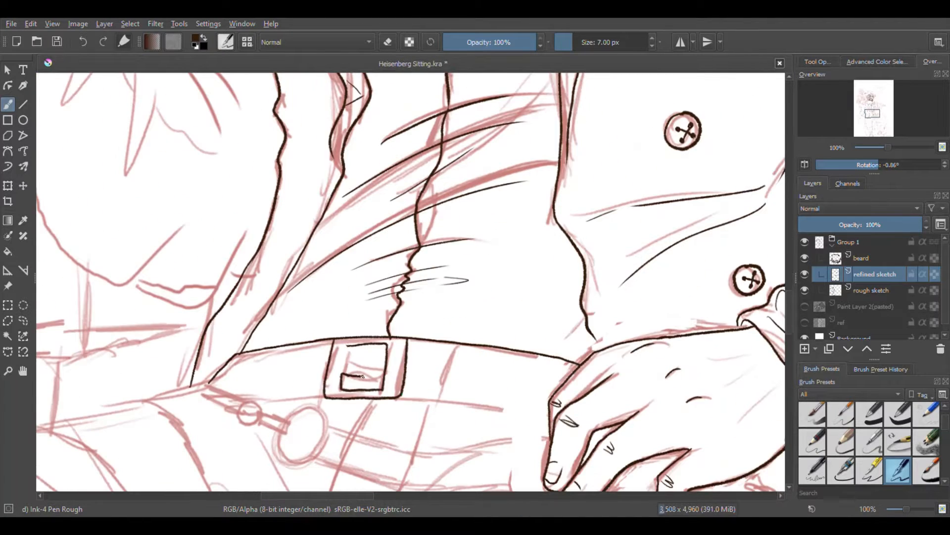
Step: Ink the shirt collar and geared contraption with the pen brush, then hide the rough sketch layer
scroll(down, 3)
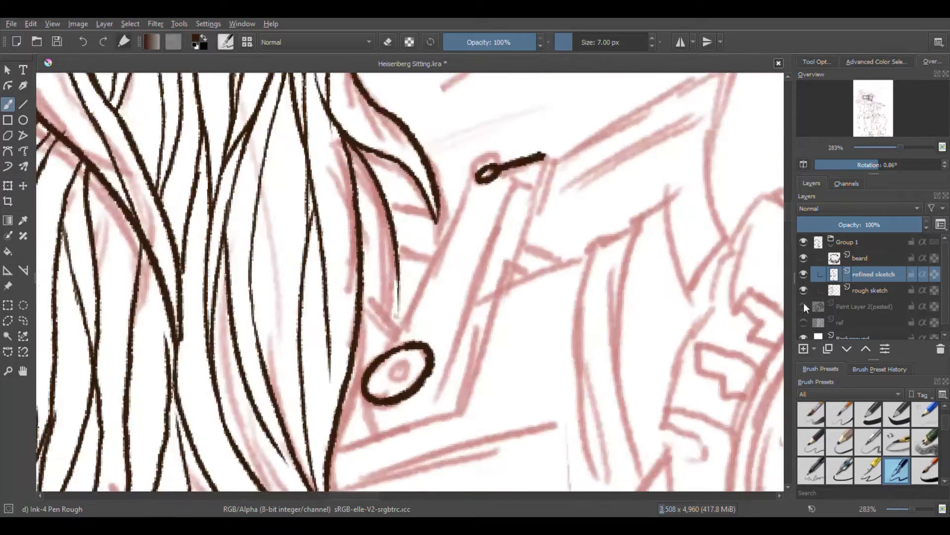
click(804, 305)
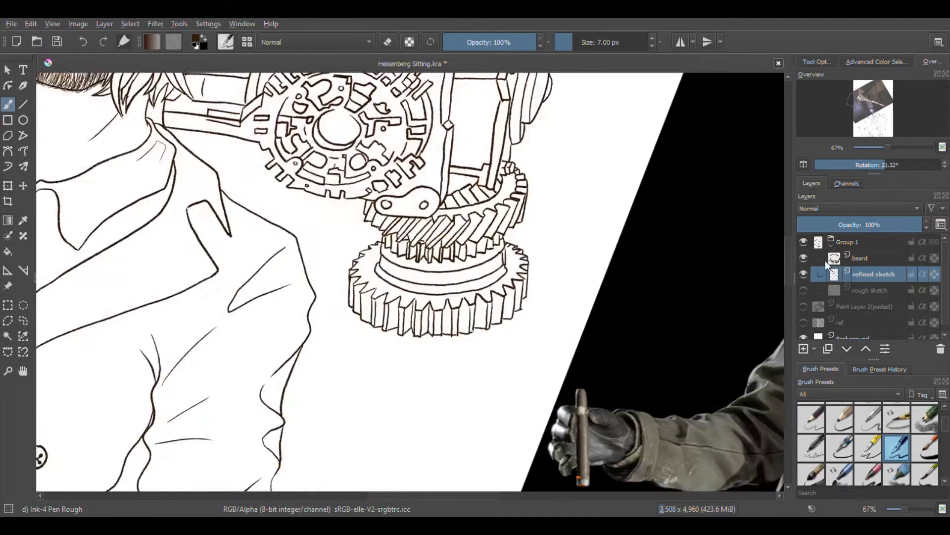
Step: Fill skin, shirt and hat base tones on a 'flat colours' layer and paint the beard
click(602, 64)
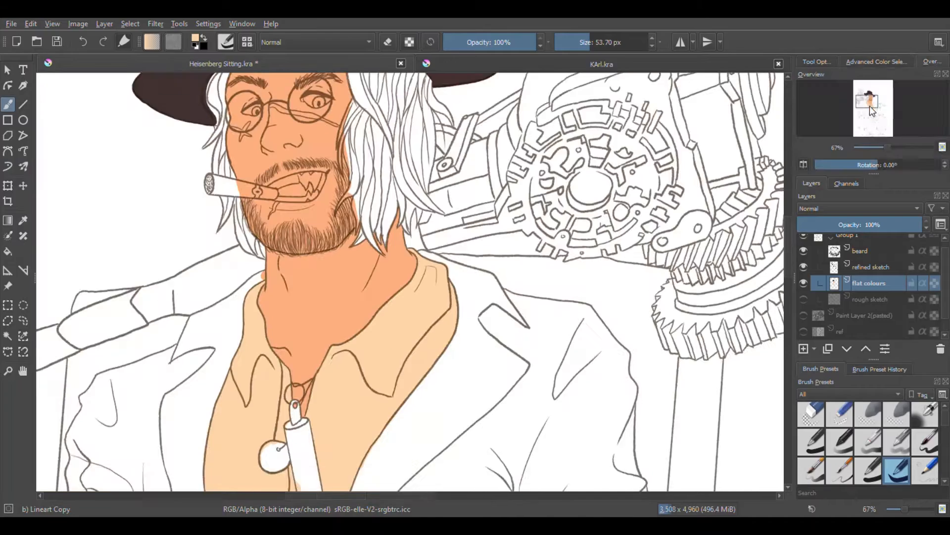
drag(870, 147, 903, 148)
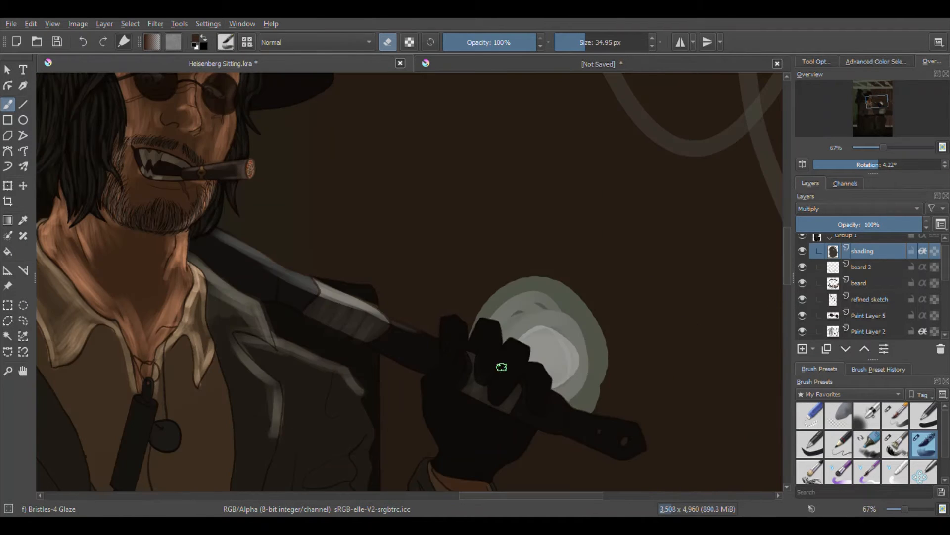
Step: Paint deeper trouser and boot shadows on a 'Shading 2' Multiply layer at 76% opacity
scroll(down, 3)
text(Shading 2)
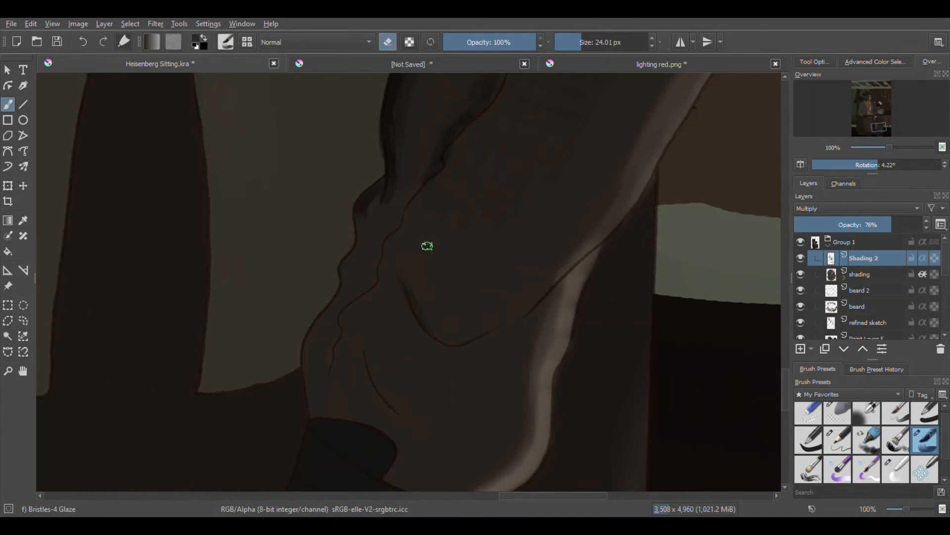
drag(890, 148, 855, 148)
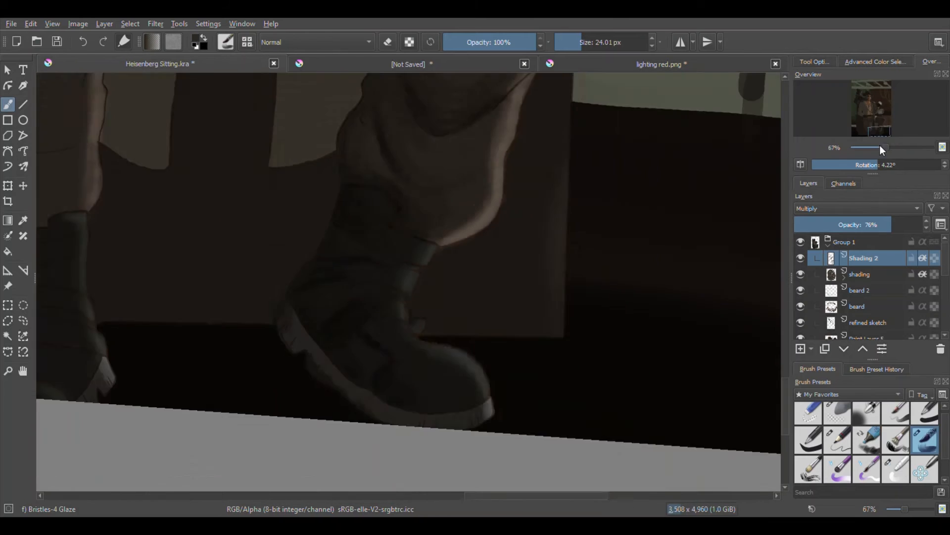